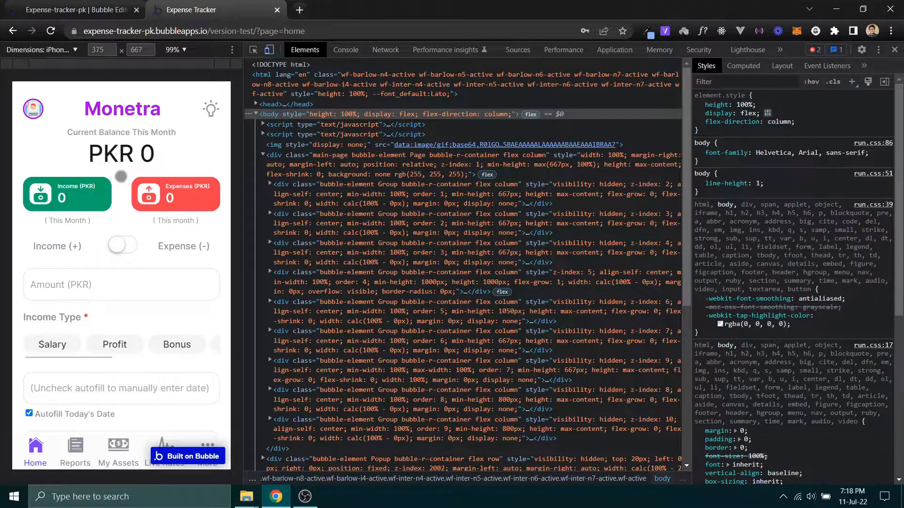
Search the plugin catalogue for 'pull to refresh' and install Air Pull To Refresh
{"action": "scroll", "scroll_direction": "down", "scroll_amount": 3}
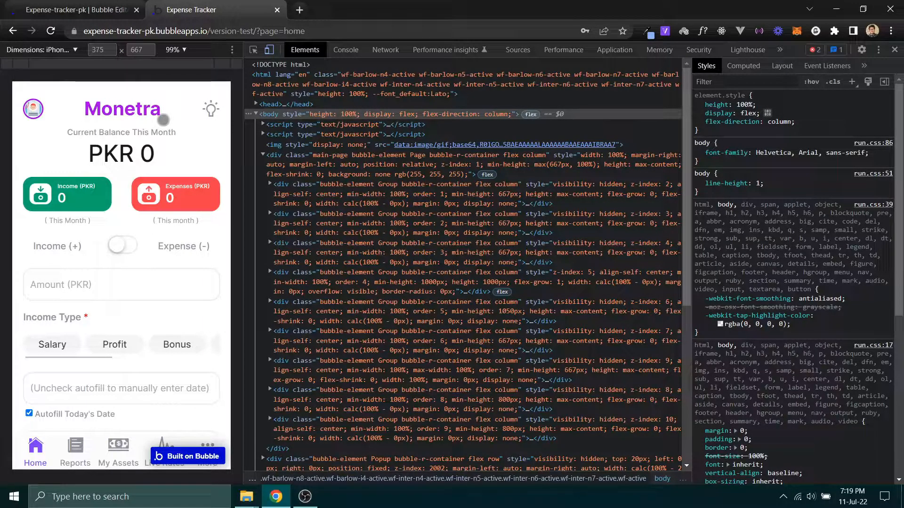
{"action": "mouse_move", "coordinate": [235, 223]}
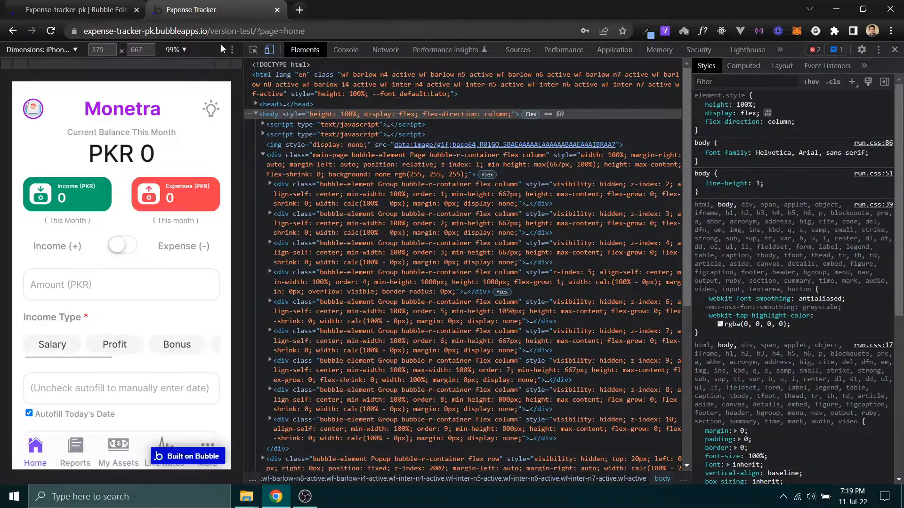
{"action": "left_click", "coordinate": [70, 10]}
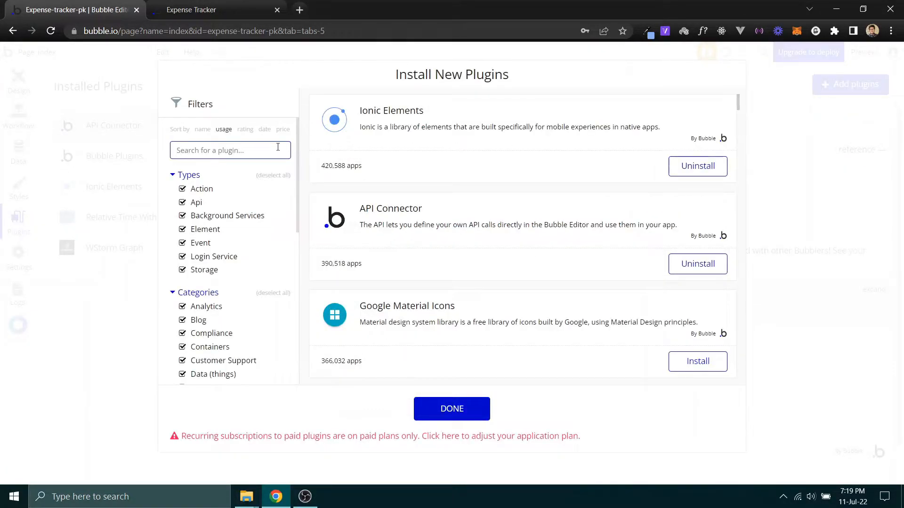
{"action": "type", "text": "p"}
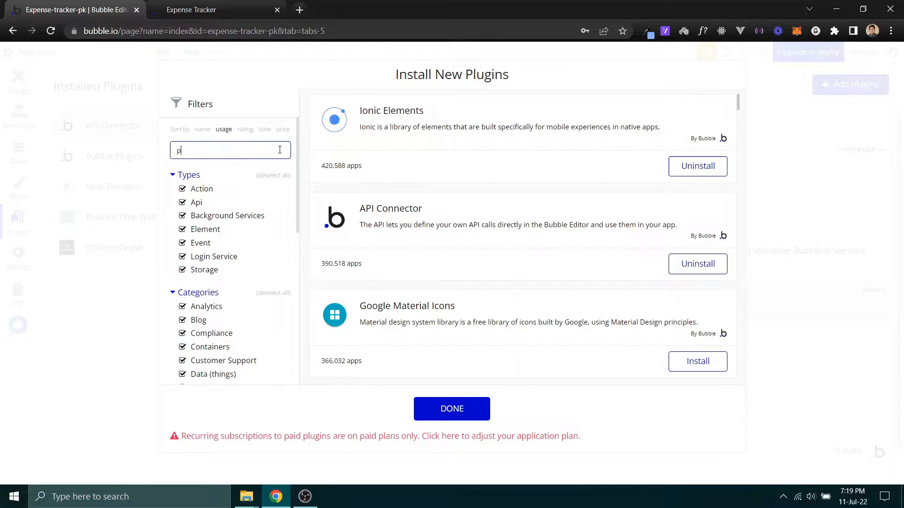
{"action": "type", "text": "ull to refresh"}
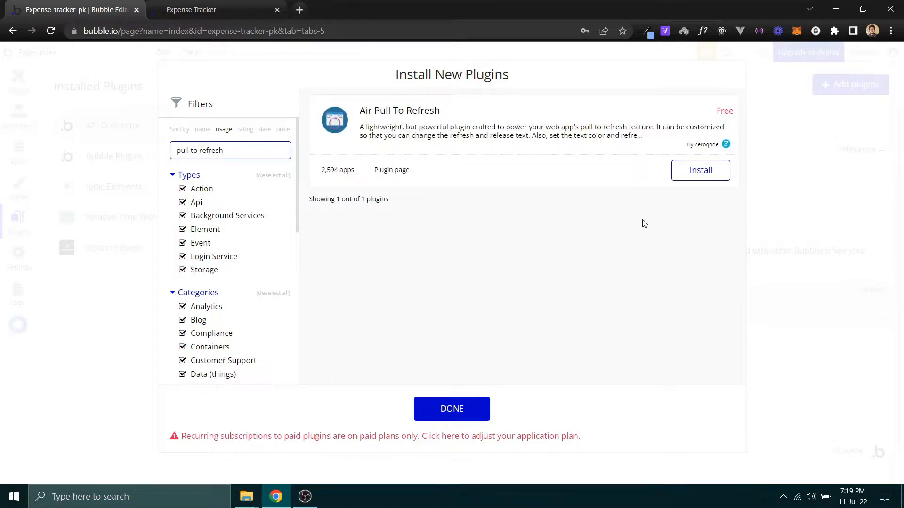
{"action": "left_click", "coordinate": [700, 170]}
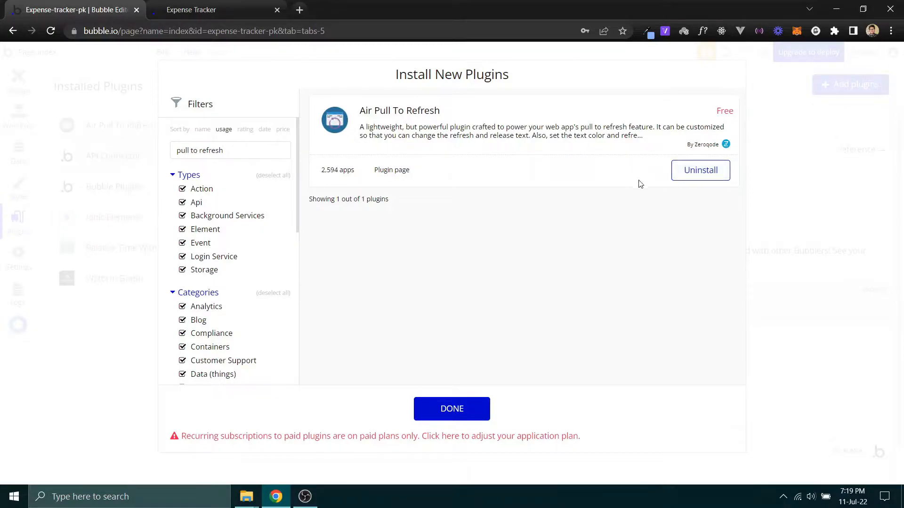
{"action": "left_click", "coordinate": [451, 409]}
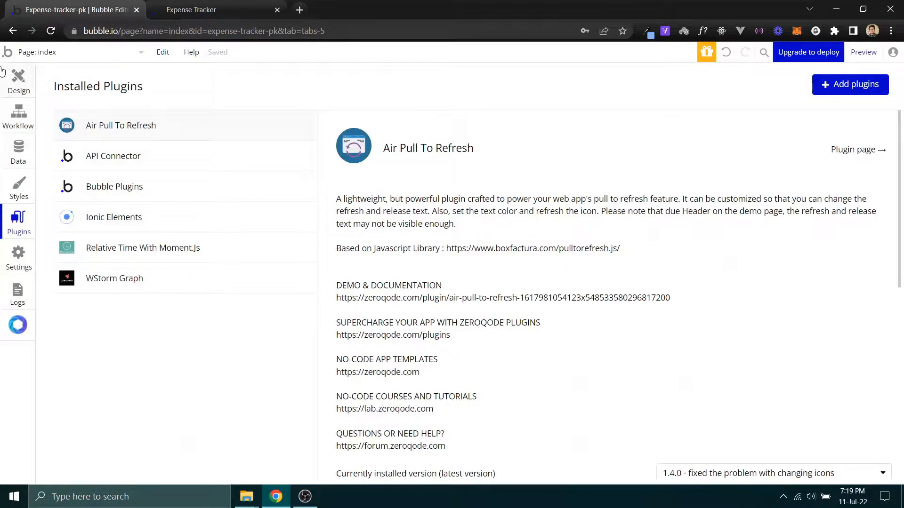
Filter the Design tab elements by 'refres' and display the Login page
{"action": "left_click", "coordinate": [18, 80]}
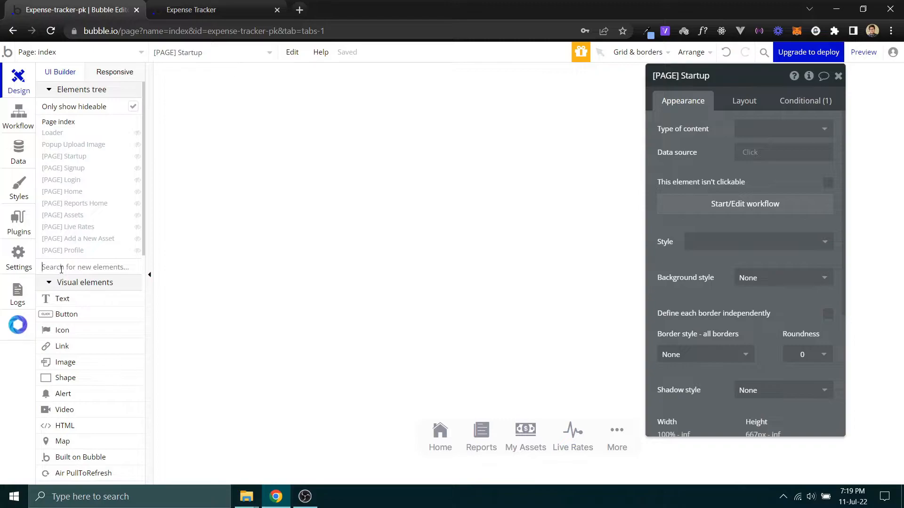
{"action": "type", "text": "refres"}
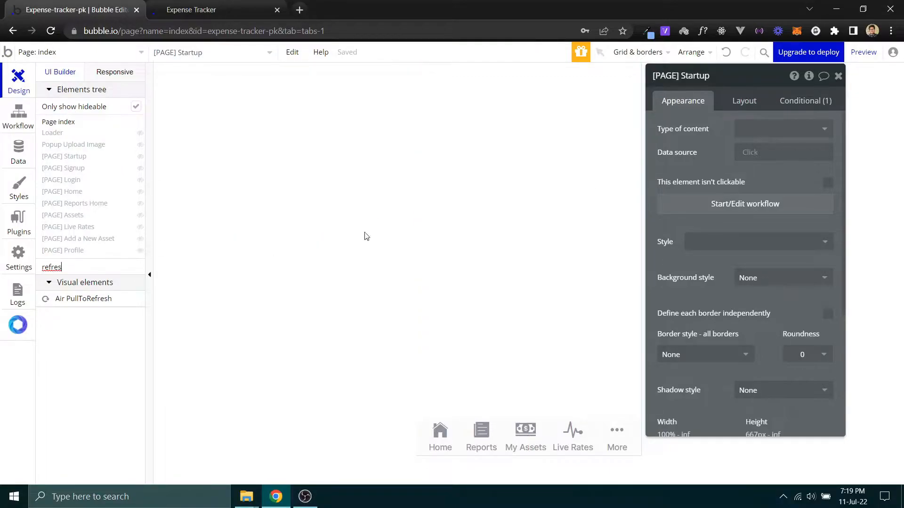
{"action": "left_click", "coordinate": [74, 145]}
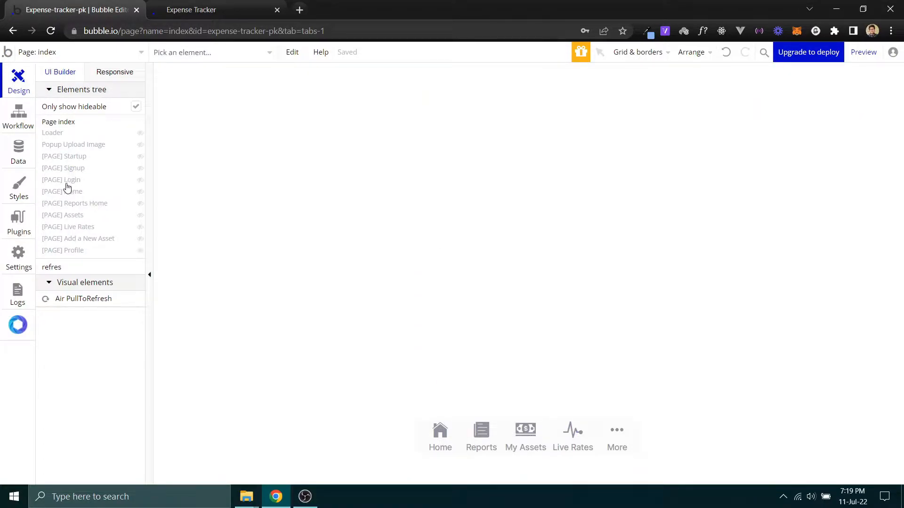
{"action": "left_click", "coordinate": [61, 179]}
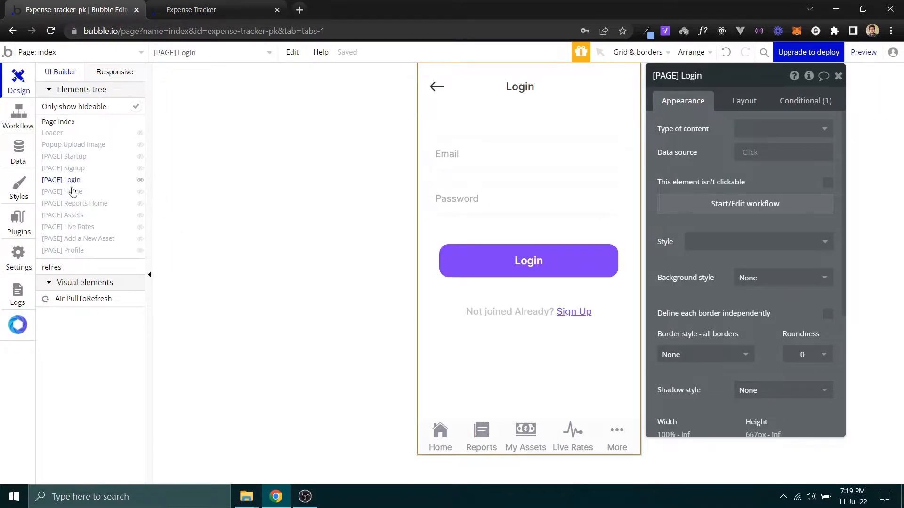
On the Home page, place an Air PullToRefresh element below the balance caption, centred horizontally
{"action": "left_click", "coordinate": [61, 191]}
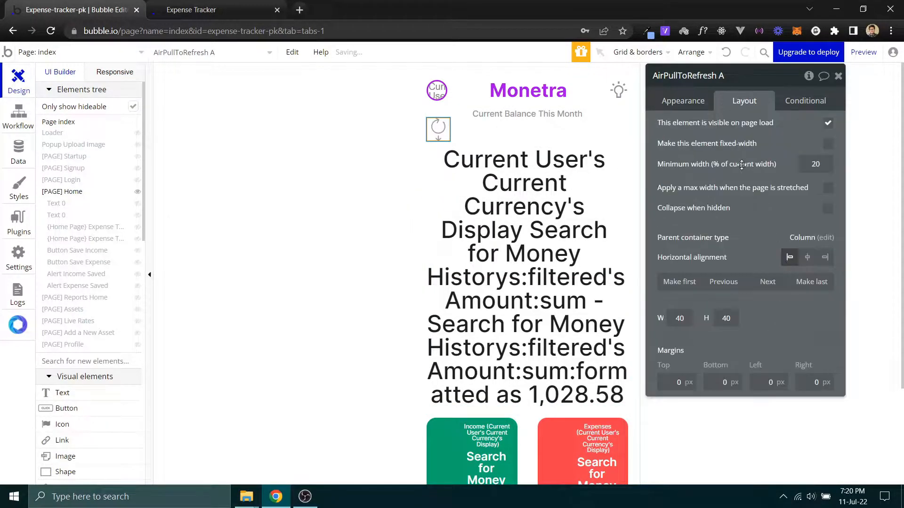
{"action": "left_click", "coordinate": [806, 257]}
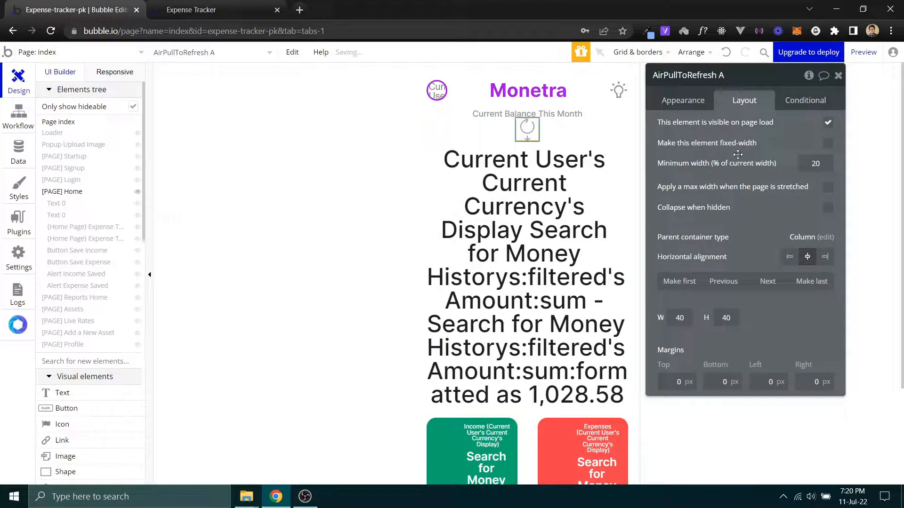
{"action": "left_click", "coordinate": [682, 100]}
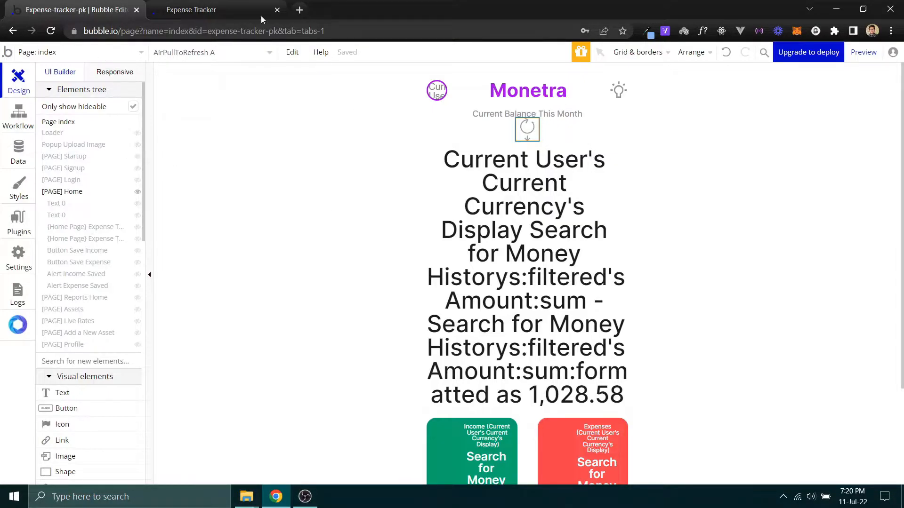
Set AirPullToRefresh A's text colour and icon colour to #A500F2
{"action": "left_click", "coordinate": [527, 130]}
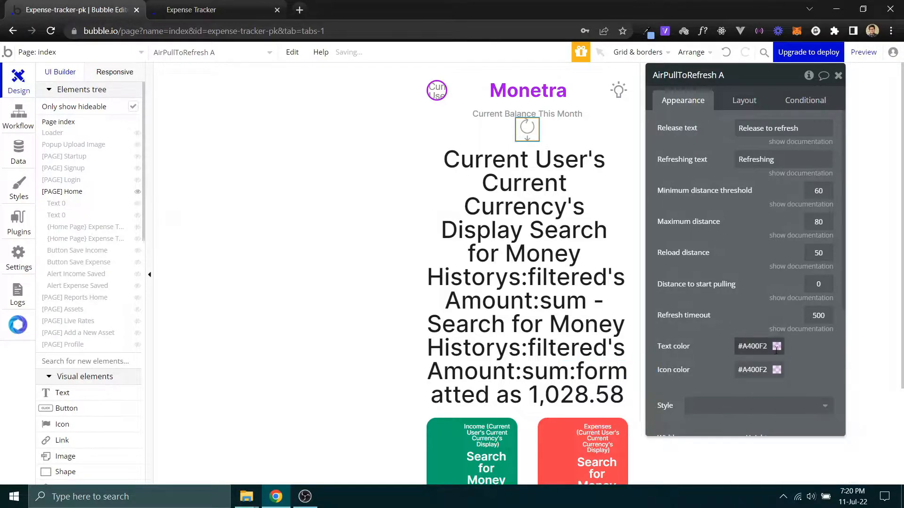
{"action": "left_click", "coordinate": [776, 346]}
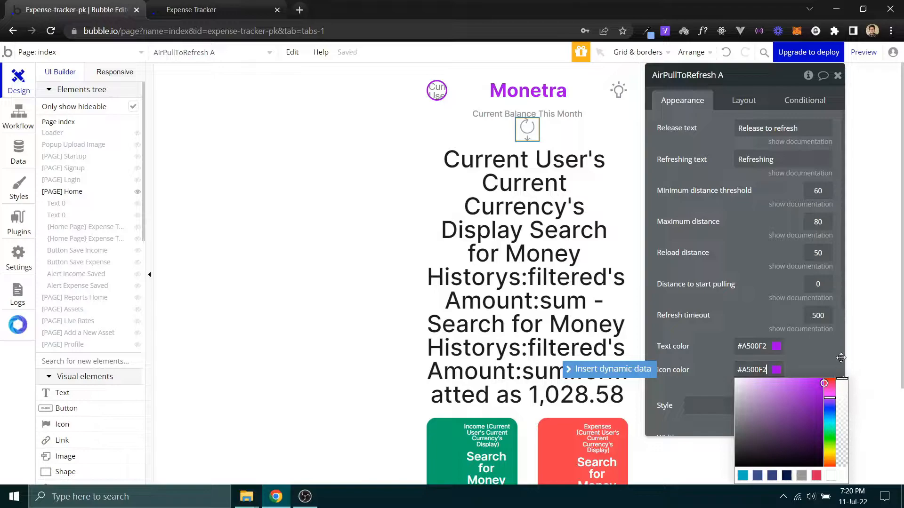
{"action": "left_click", "coordinate": [191, 10]}
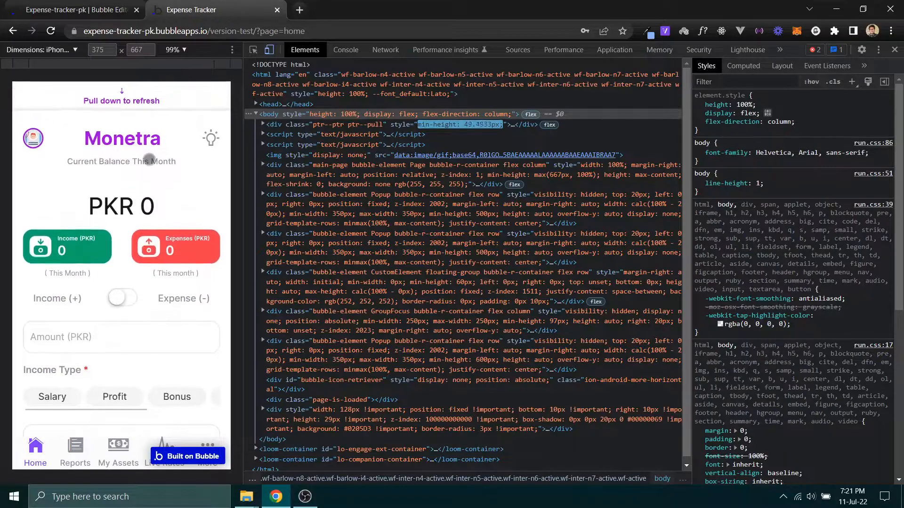
{"action": "left_click_drag", "start_coordinate": [121, 161], "coordinate": [121, 196]}
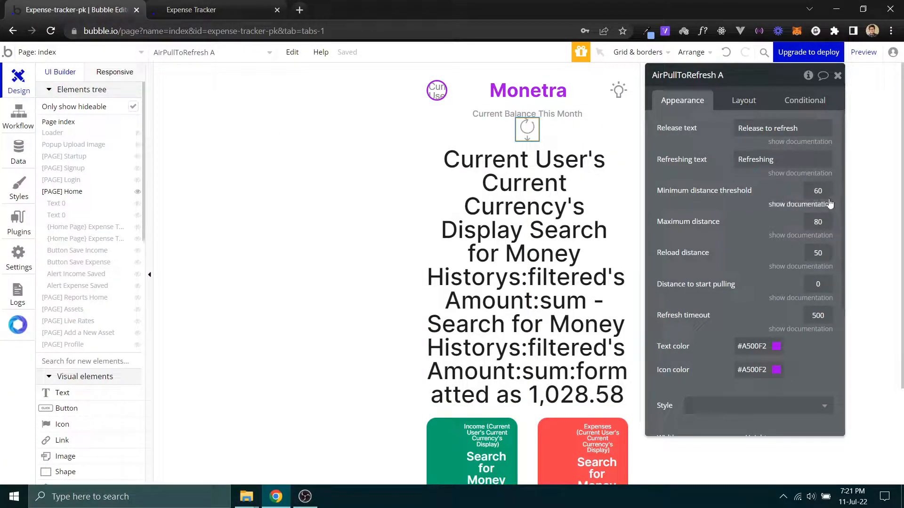
Set AirPullToRefresh A's minimum distance threshold to 120 and maximum distance to 150
{"action": "left_click", "coordinate": [818, 190]}
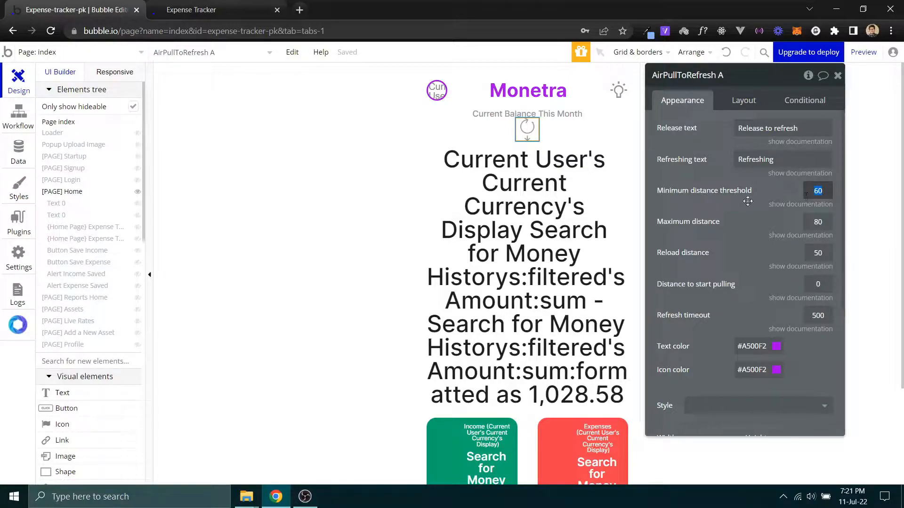
{"action": "type", "text": "120"}
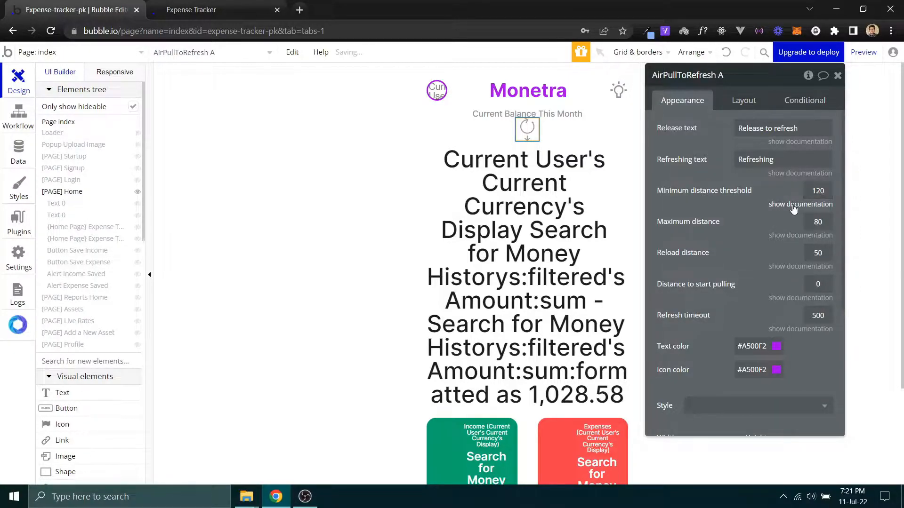
{"action": "left_click", "coordinate": [818, 221]}
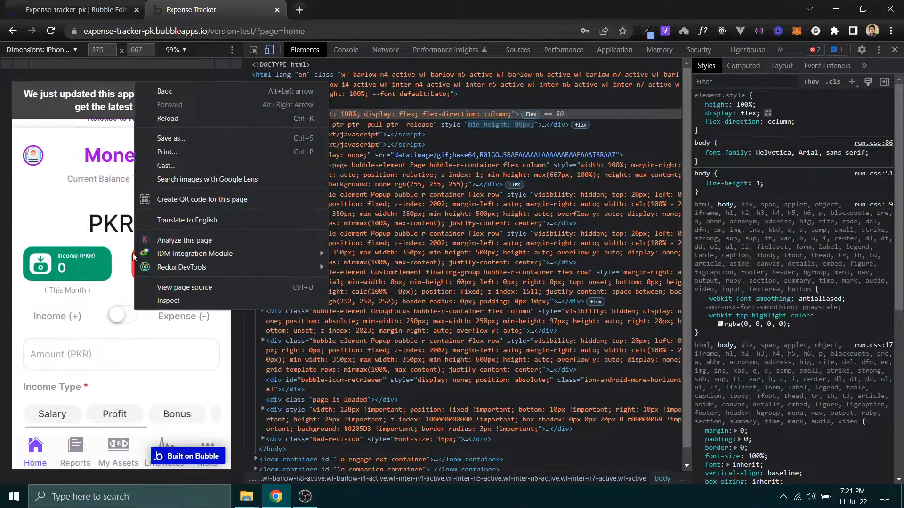
{"action": "left_click", "coordinate": [75, 10]}
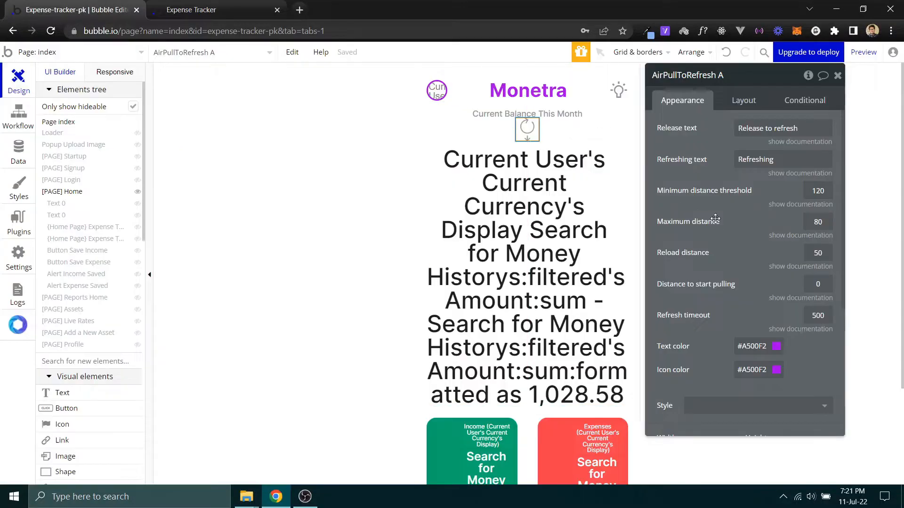
{"action": "type", "text": "150"}
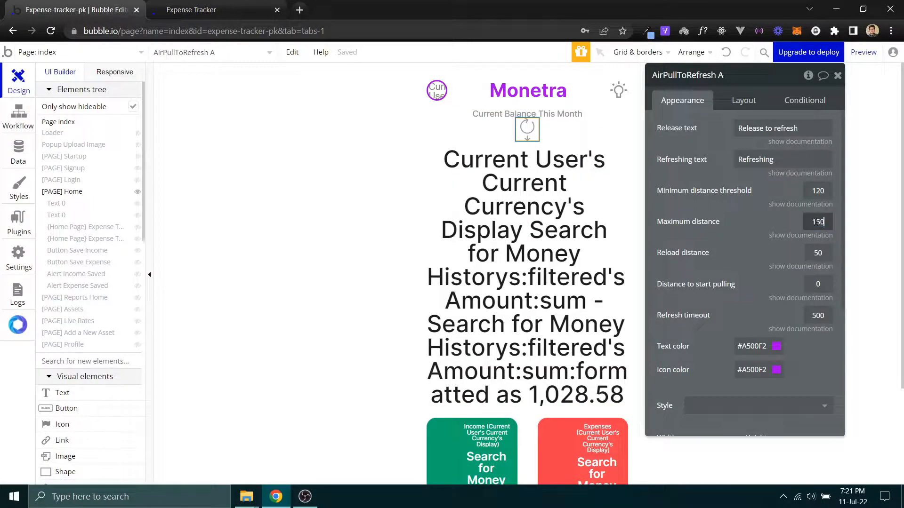